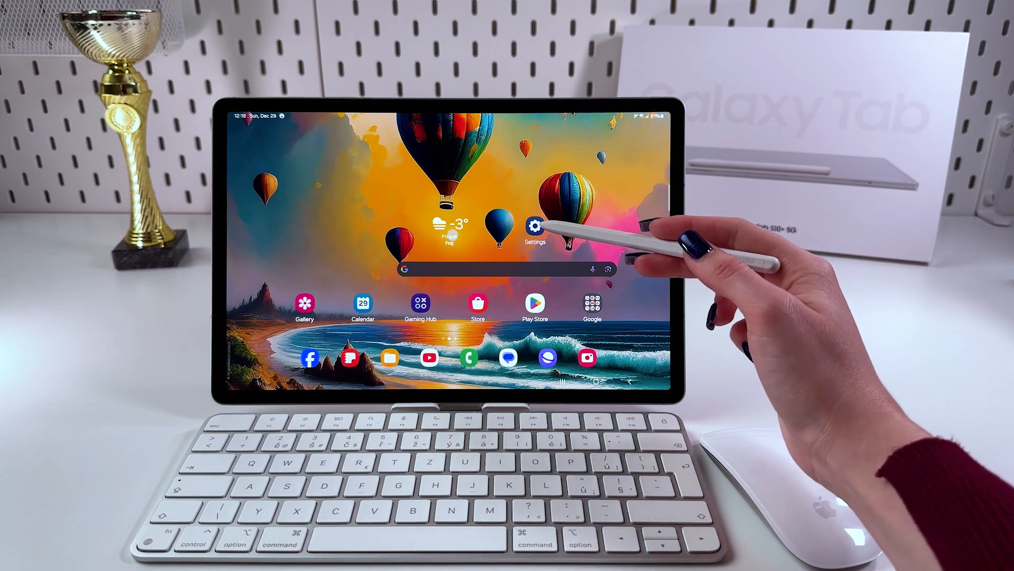
Step: Switch Bluetooth on from Settings > Connections so nearby devices like the Magic Keyboard appear
{"action": "left_click", "coordinate": [535, 227]}
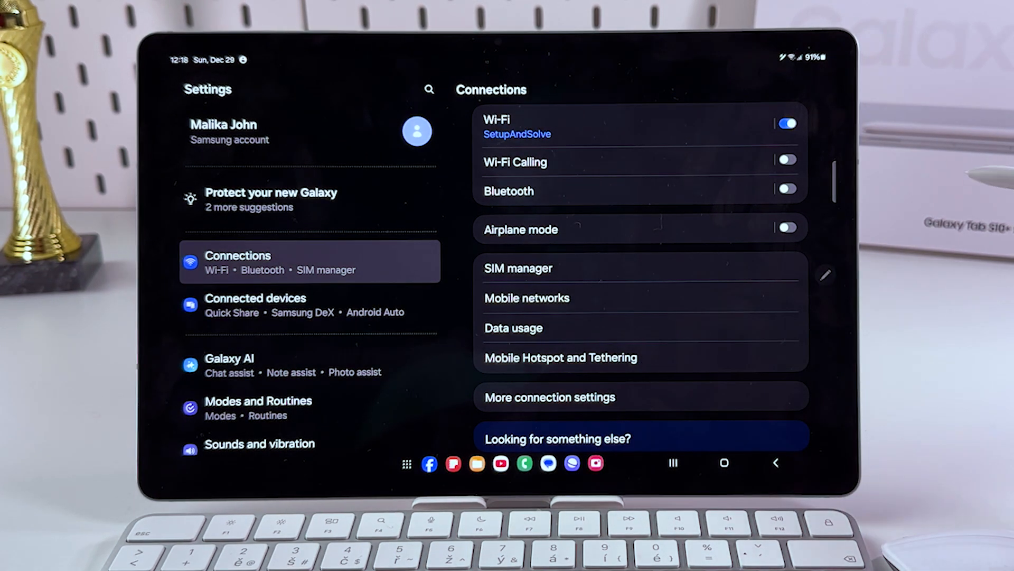
{"action": "left_click", "coordinate": [508, 191]}
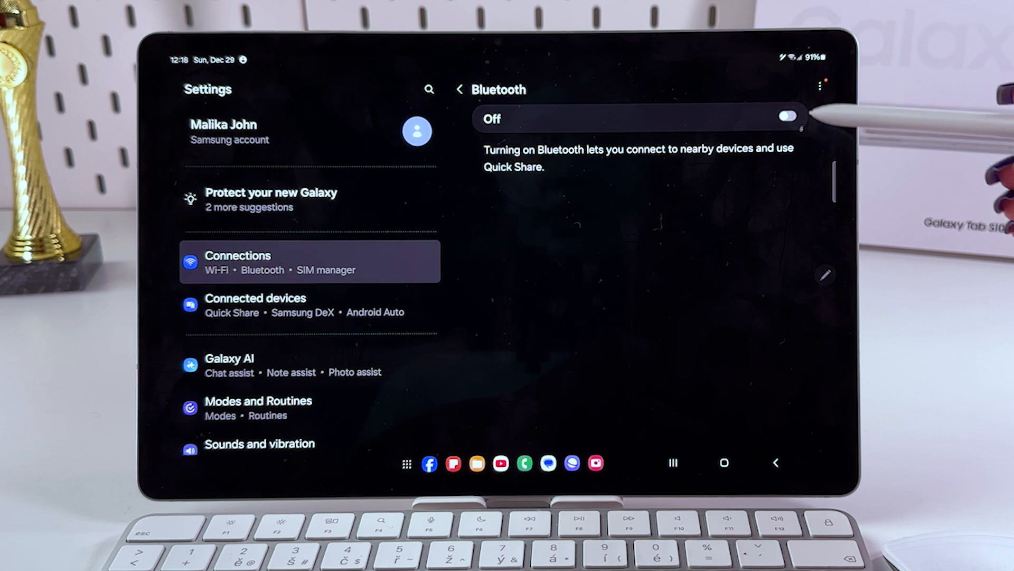
{"action": "left_click", "coordinate": [786, 116]}
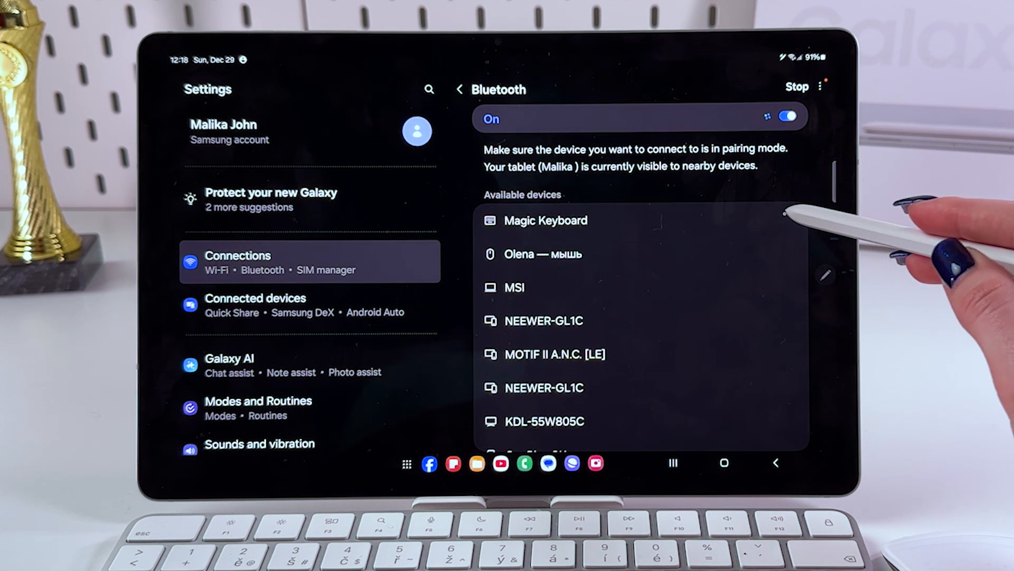
Step: Pair the Magic Keyboard by accepting its passkey so it lists as connected
{"action": "left_click", "coordinate": [546, 220]}
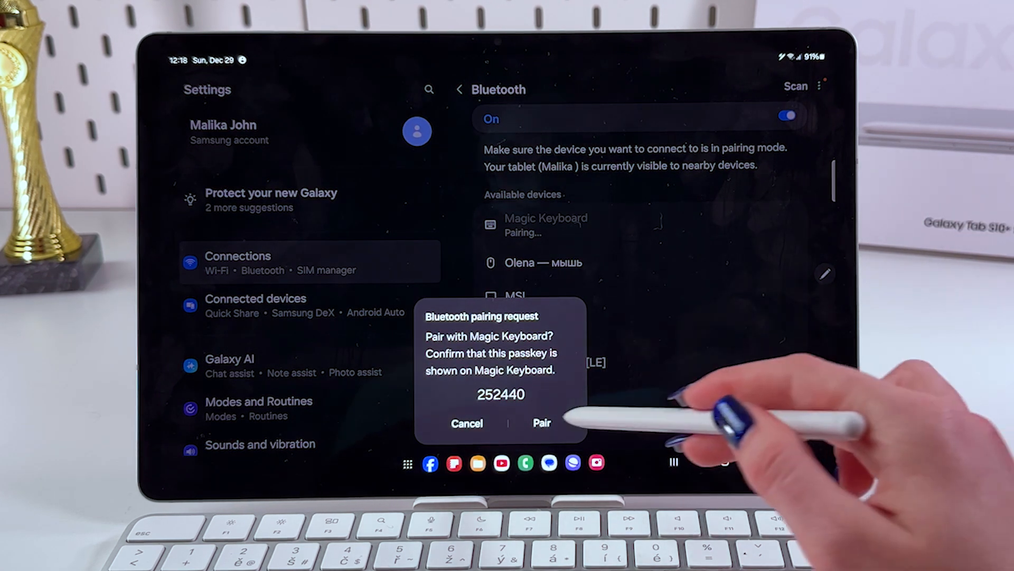
{"action": "left_click", "coordinate": [541, 423]}
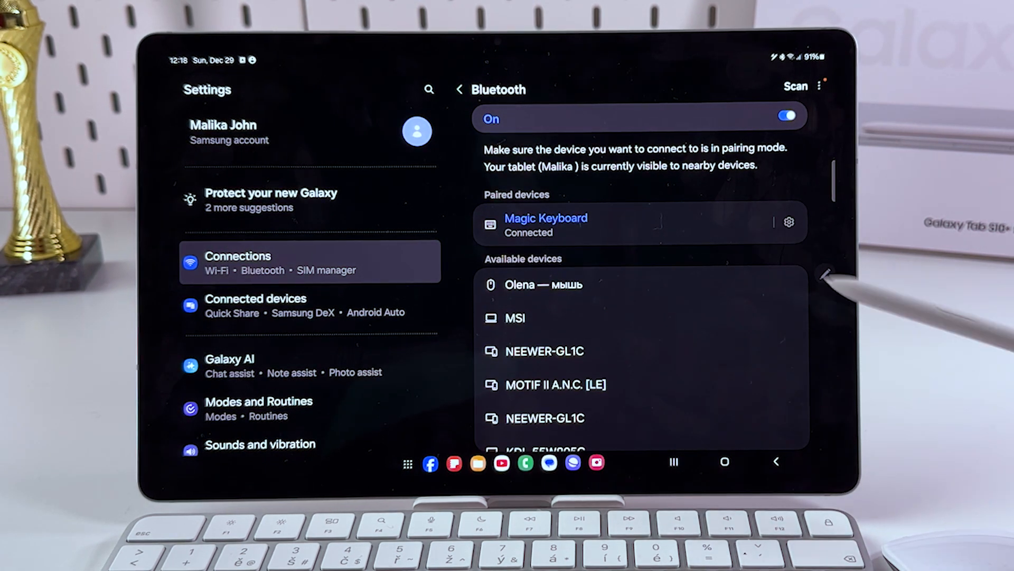
{"action": "mouse_move", "coordinate": [582, 240]}
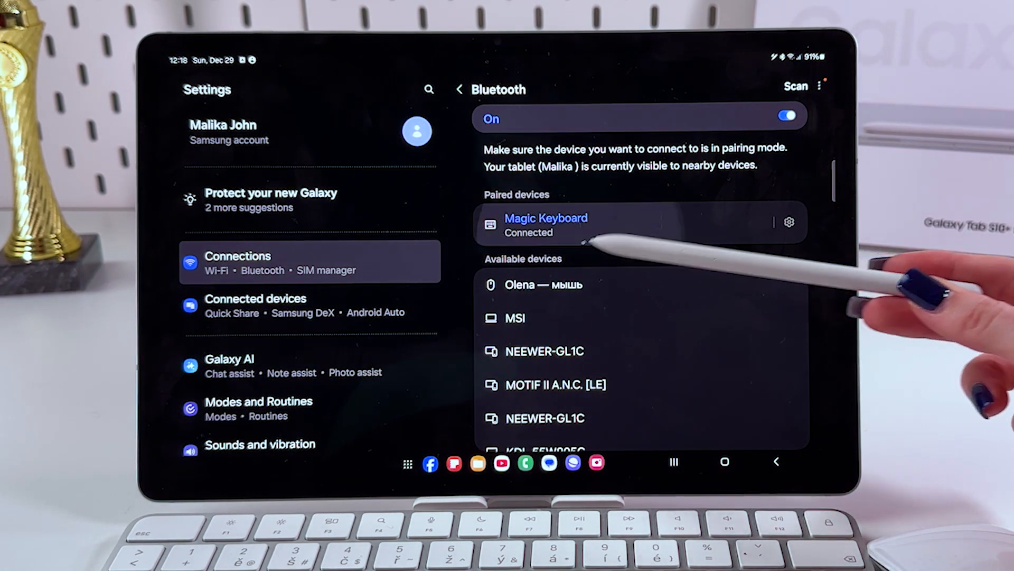
{"action": "left_click", "coordinate": [545, 225]}
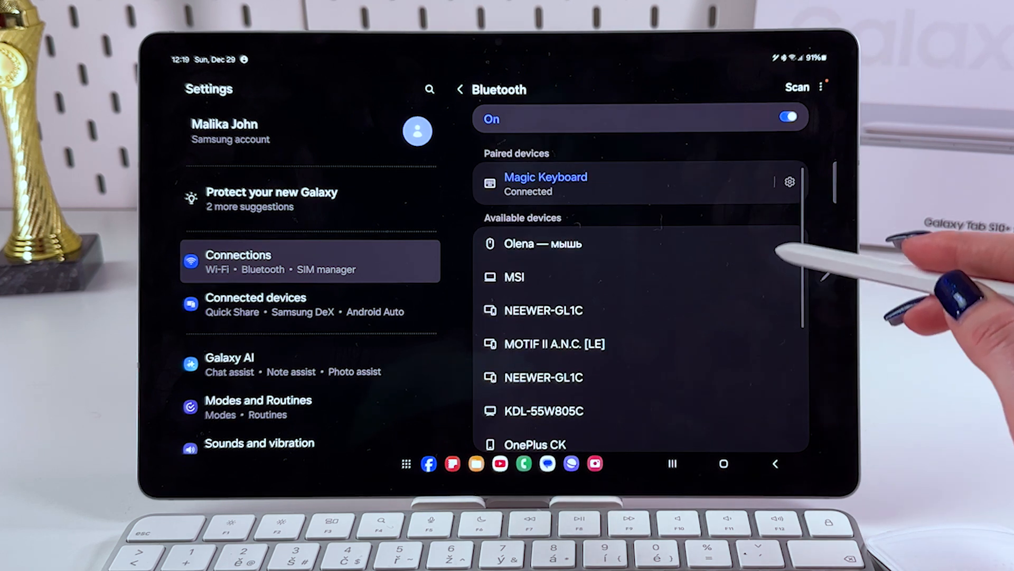
Step: Pair the Bluetooth mouse by accepting its request, then return to the home screen
{"action": "left_click", "coordinate": [542, 244]}
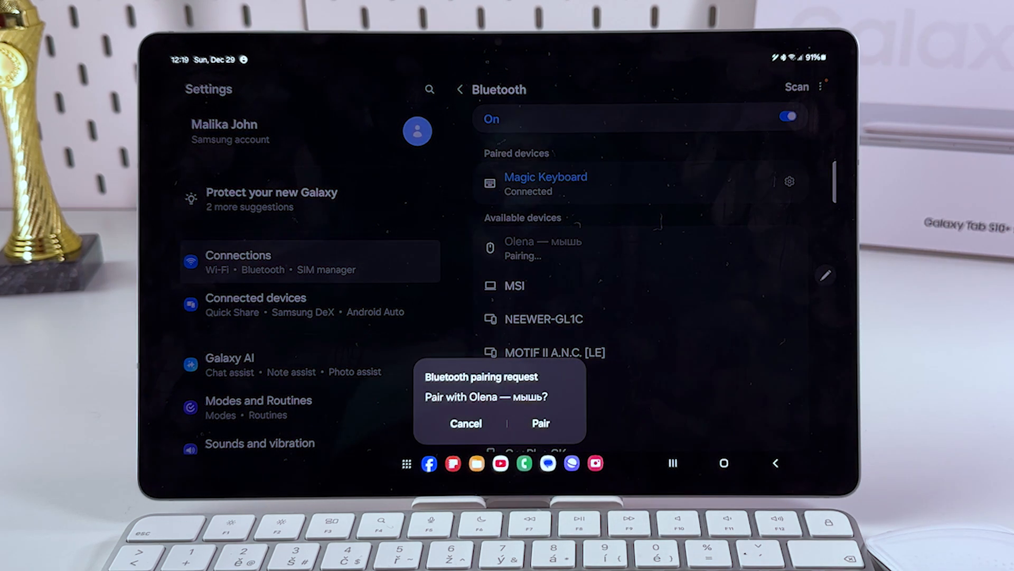
{"action": "left_click", "coordinate": [540, 423]}
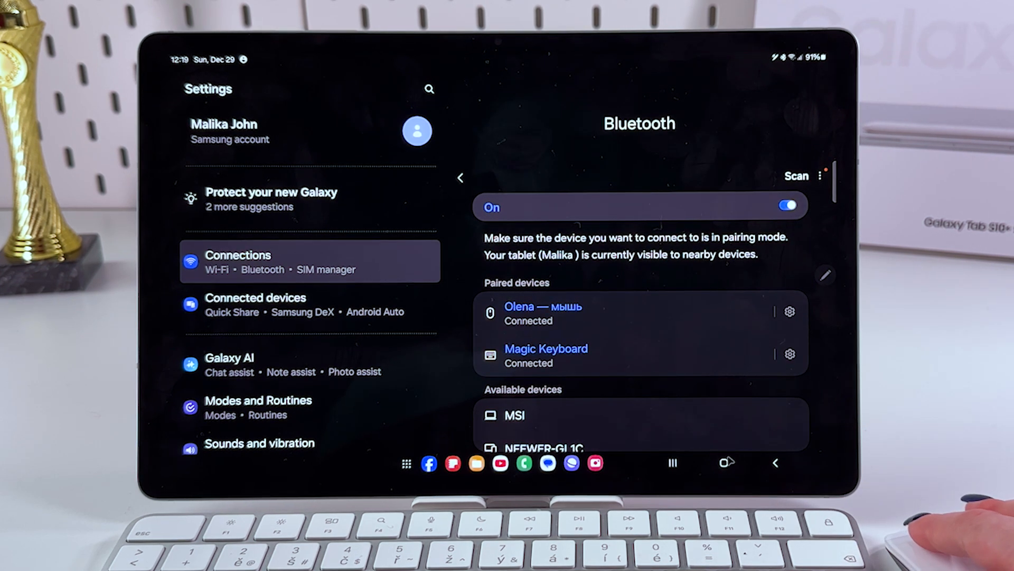
{"action": "left_click", "coordinate": [726, 463]}
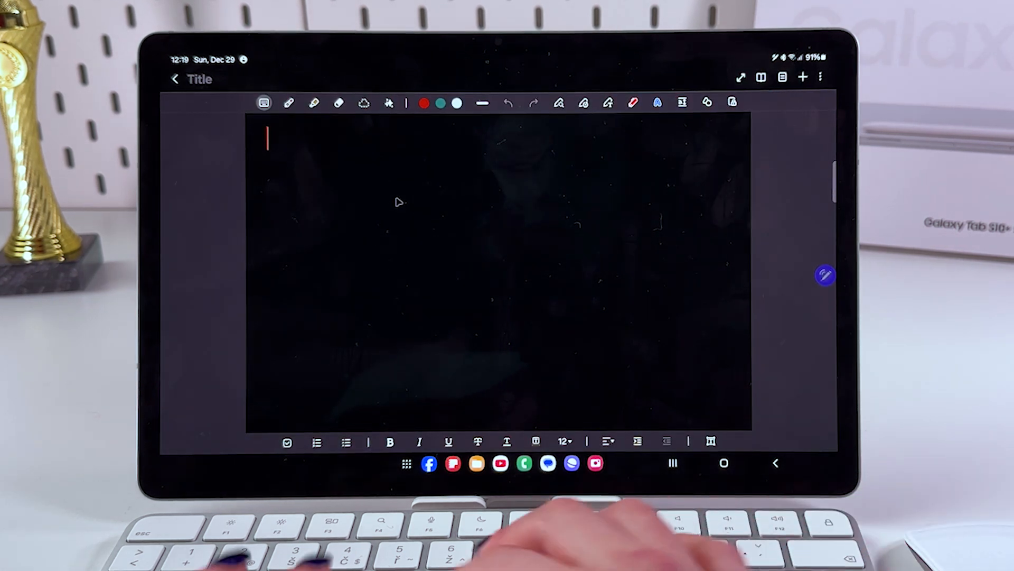
Step: Enter test strings ('hdgfgfgf', 'hfjghfkh', 'frrfu', 'ufufku') in a blank note with the Magic Keyboard
{"action": "type", "text": "hdgfgfgf"}
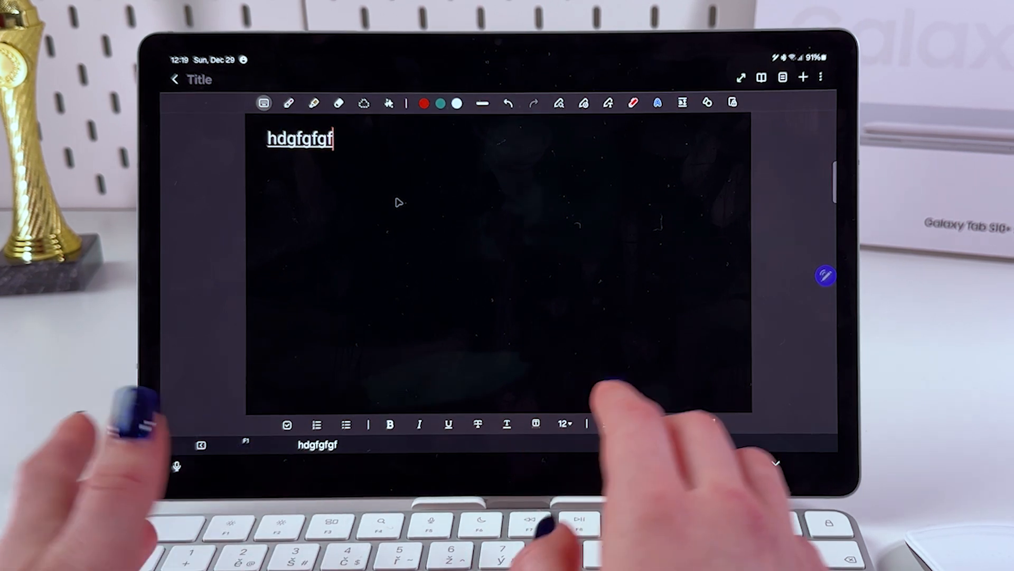
{"action": "type", "text": "hfjghfkh"}
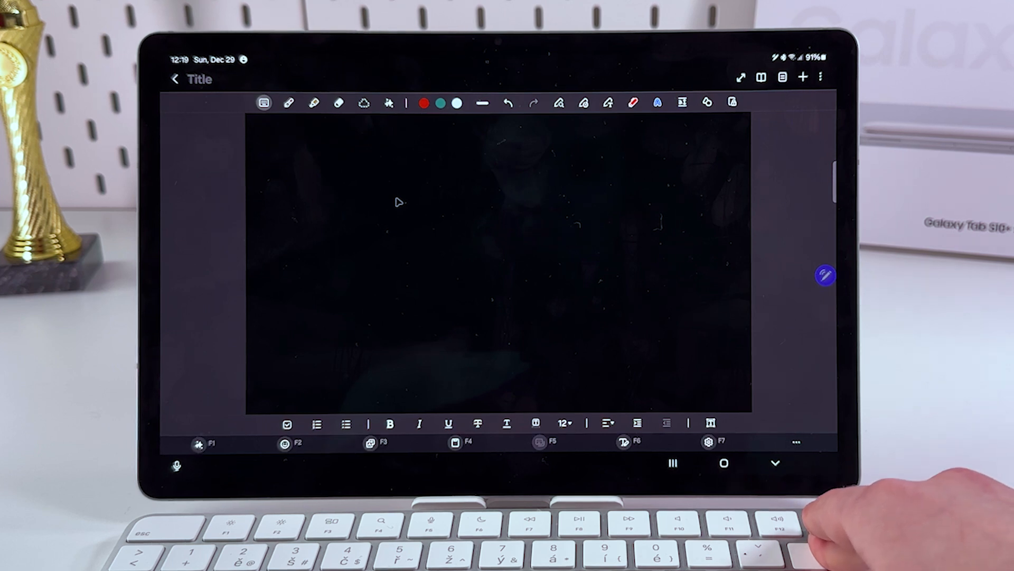
{"action": "type", "text": "frrfu"}
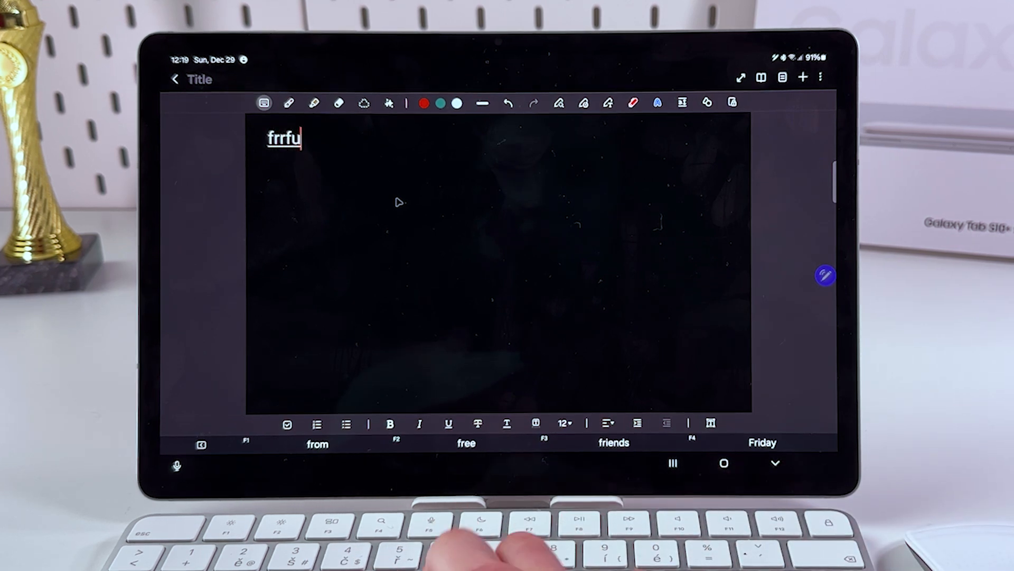
{"action": "type", "text": "ufufku"}
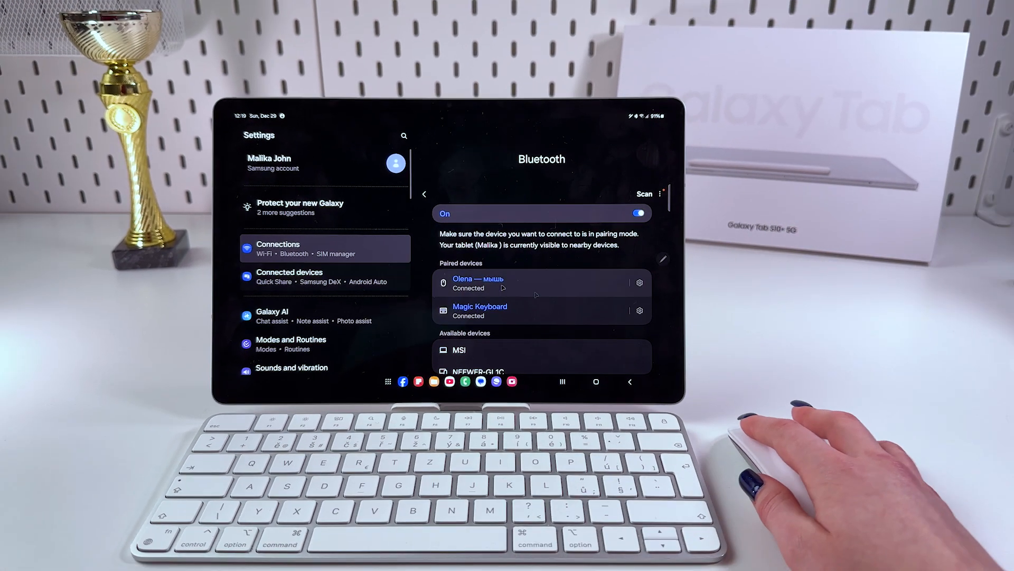
{"action": "mouse_move", "coordinate": [598, 309]}
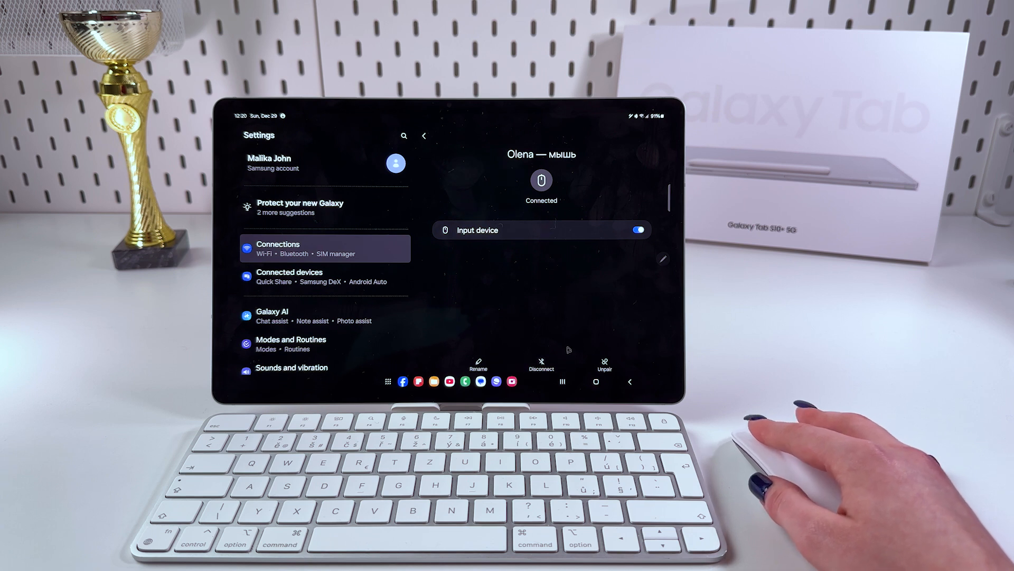
Step: Disconnect the Bluetooth mouse and confirm unpairing it from the tablet
{"action": "left_click", "coordinate": [541, 365]}
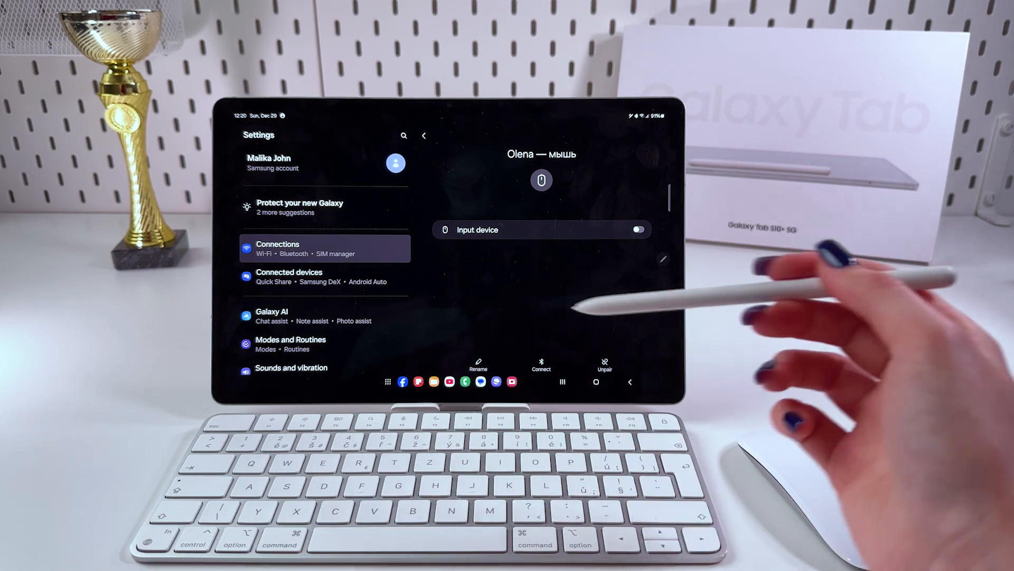
{"action": "left_click", "coordinate": [603, 362]}
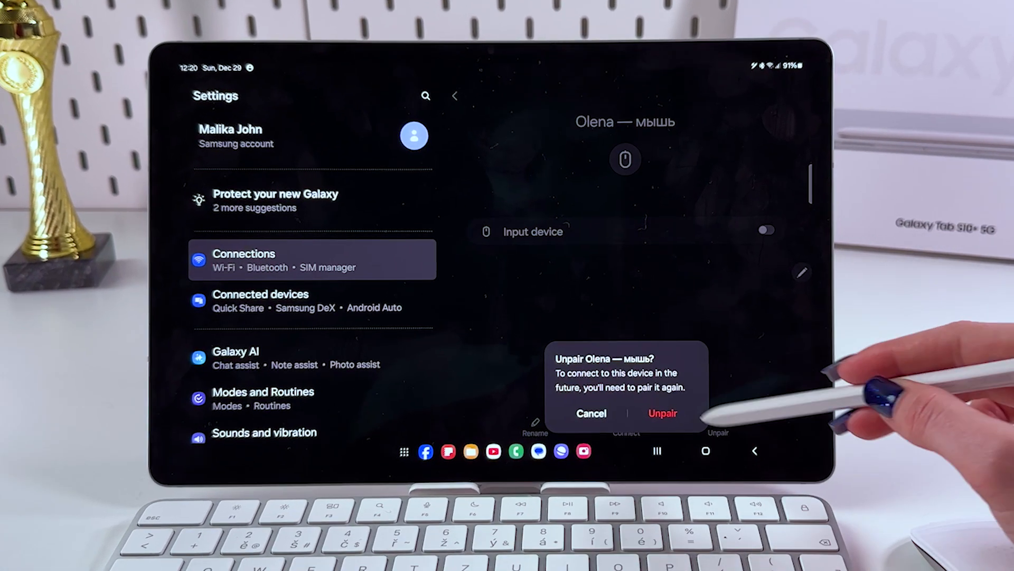
{"action": "left_click", "coordinate": [662, 413]}
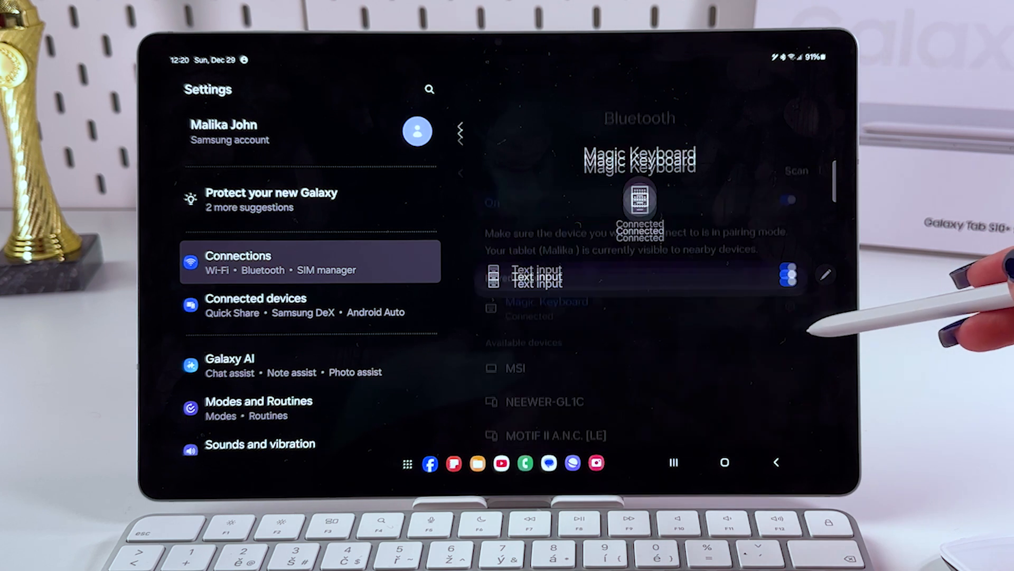
Step: Unpair the Magic Keyboard from its device details, then switch Bluetooth off
{"action": "left_click", "coordinate": [546, 308]}
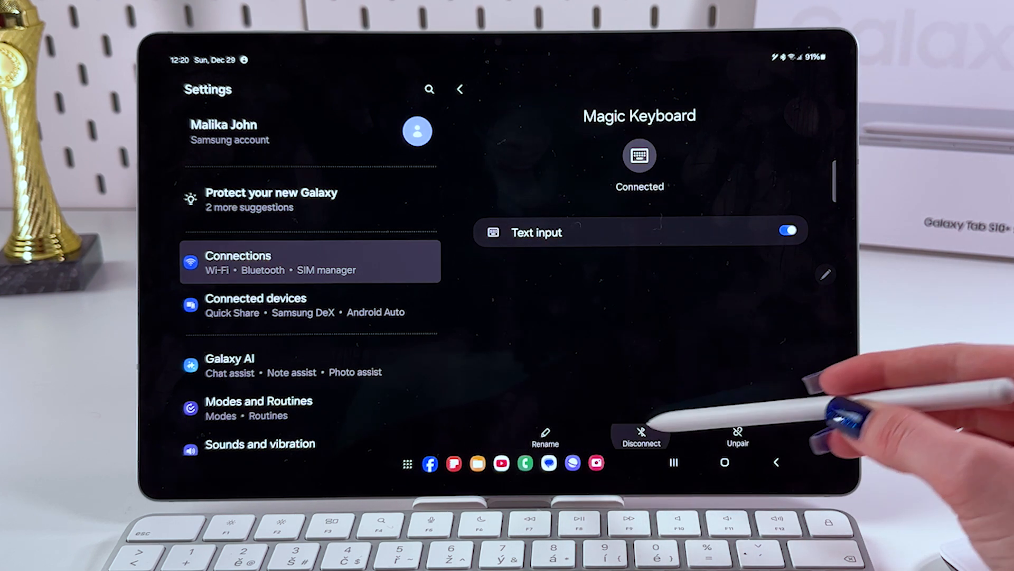
{"action": "left_click", "coordinate": [639, 436]}
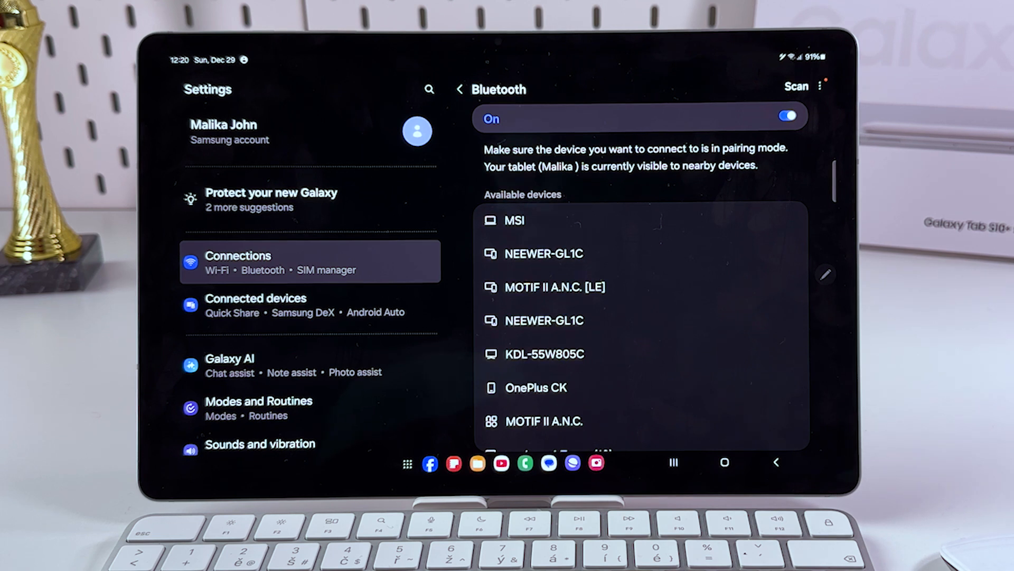
{"action": "left_click", "coordinate": [786, 116]}
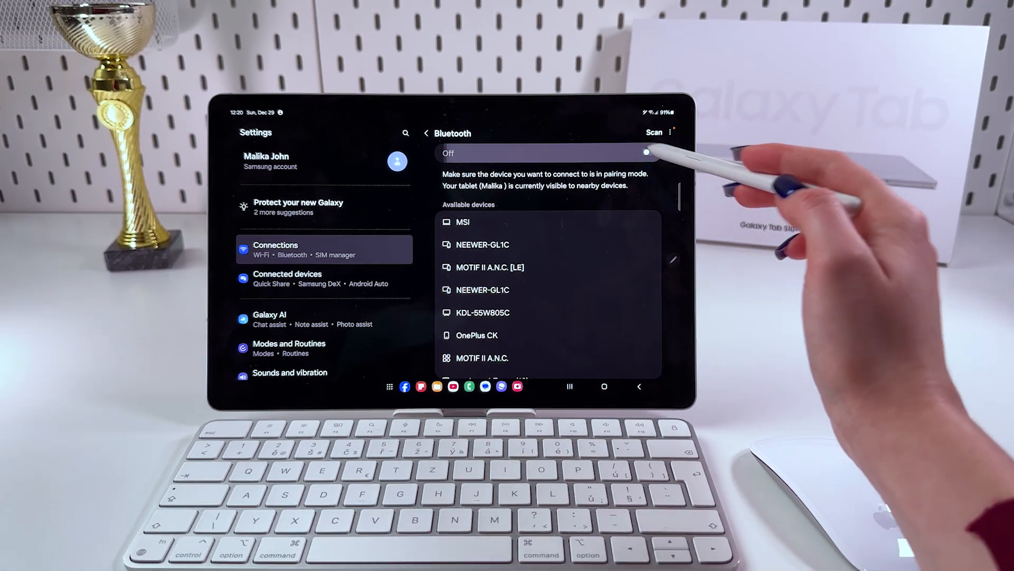
{"action": "left_click", "coordinate": [645, 153]}
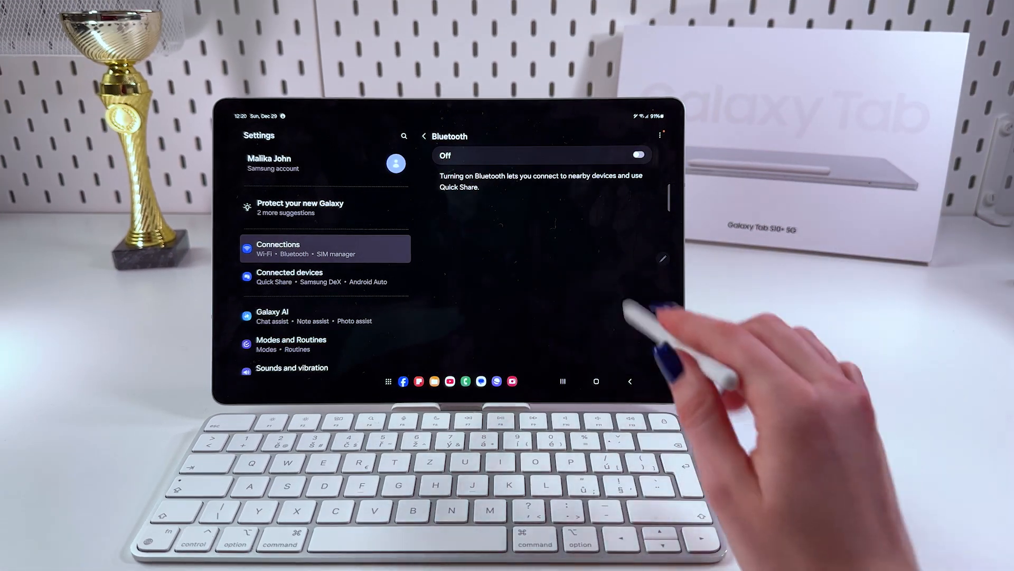